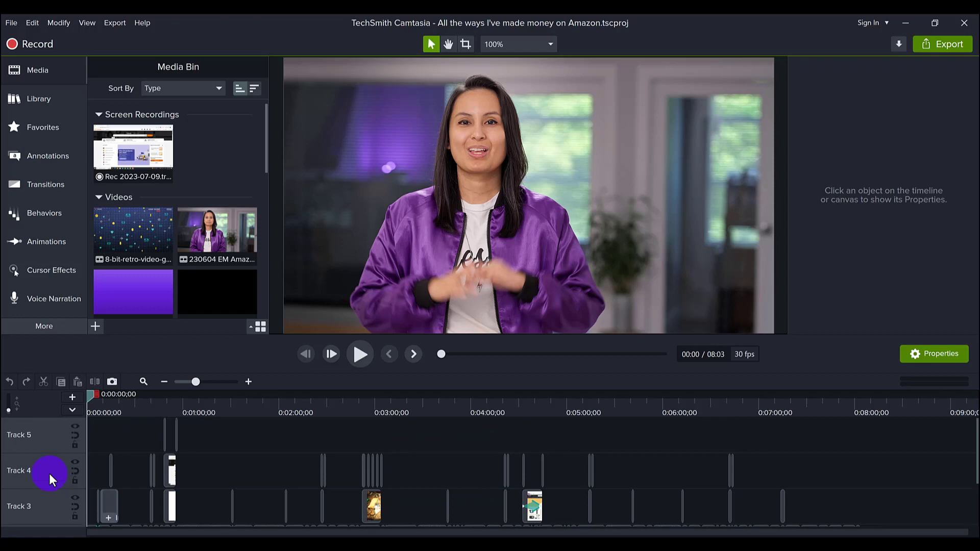
{"action": "mouse_move", "coordinate": [45, 445]}
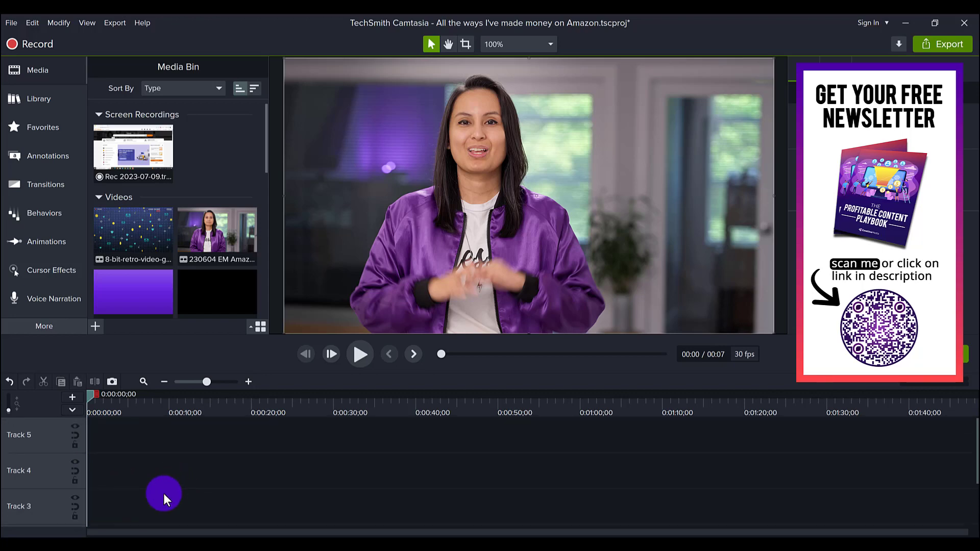
Step: Remove the empty Track 3 from the timeline via its header's context menu
{"action": "left_click_drag", "start_coordinate": [215, 234], "coordinate": [116, 507]}
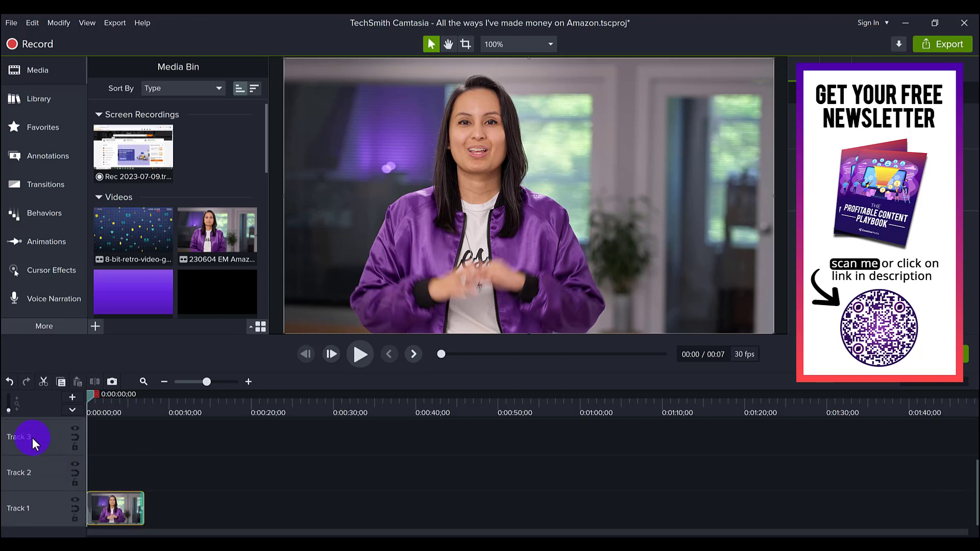
{"action": "right_click", "coordinate": [31, 437]}
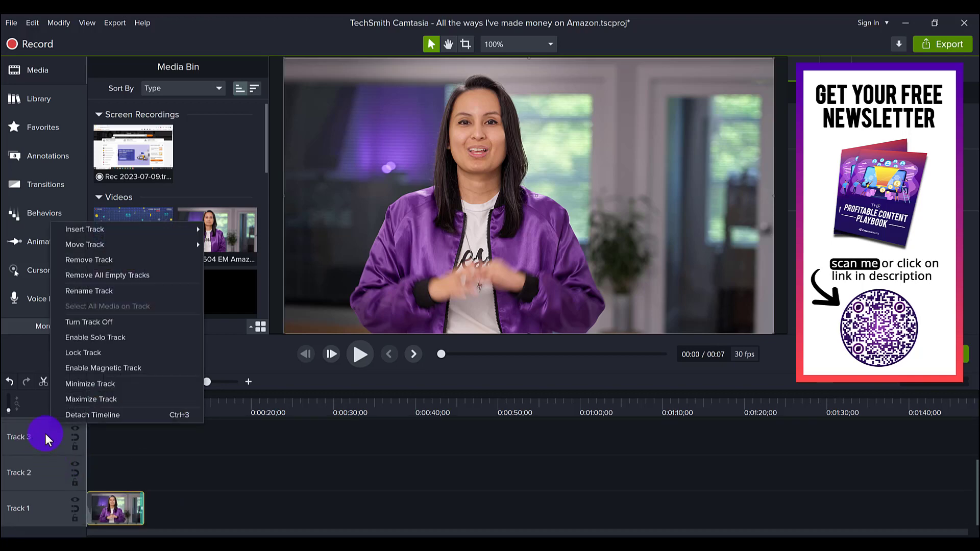
{"action": "mouse_move", "coordinate": [94, 260]}
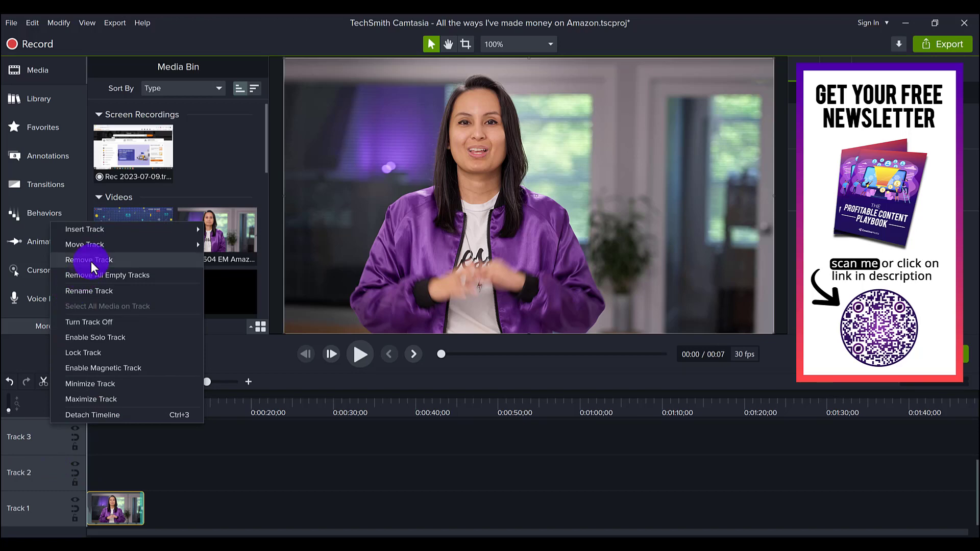
{"action": "left_click", "coordinate": [89, 260]}
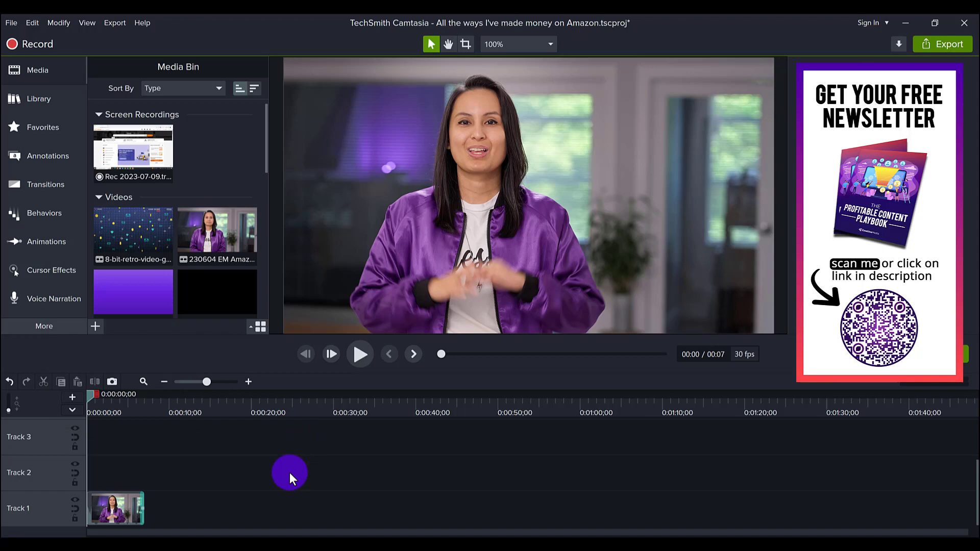
Step: Remove All Empty Tracks from the timeline, then confirm the option is disabled
{"action": "right_click", "coordinate": [289, 474]}
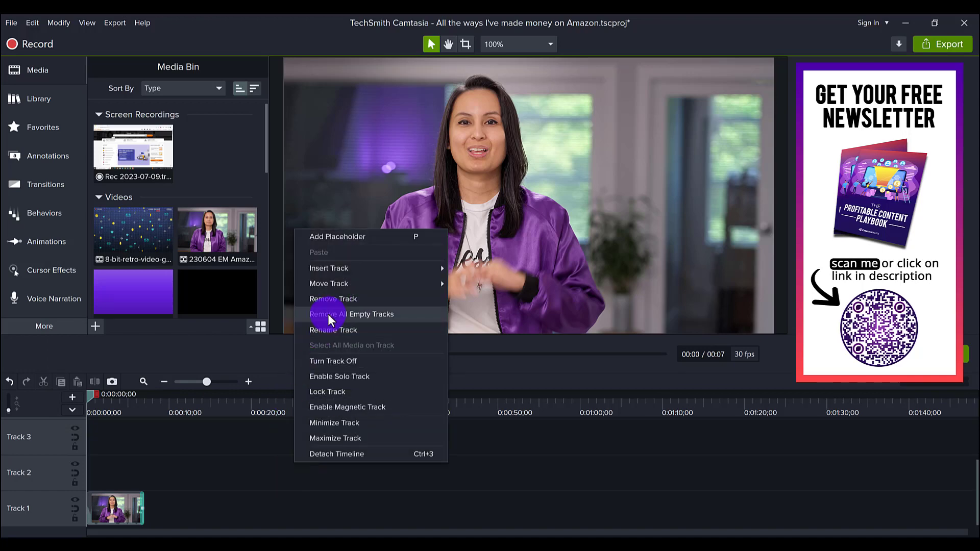
{"action": "left_click", "coordinate": [352, 314]}
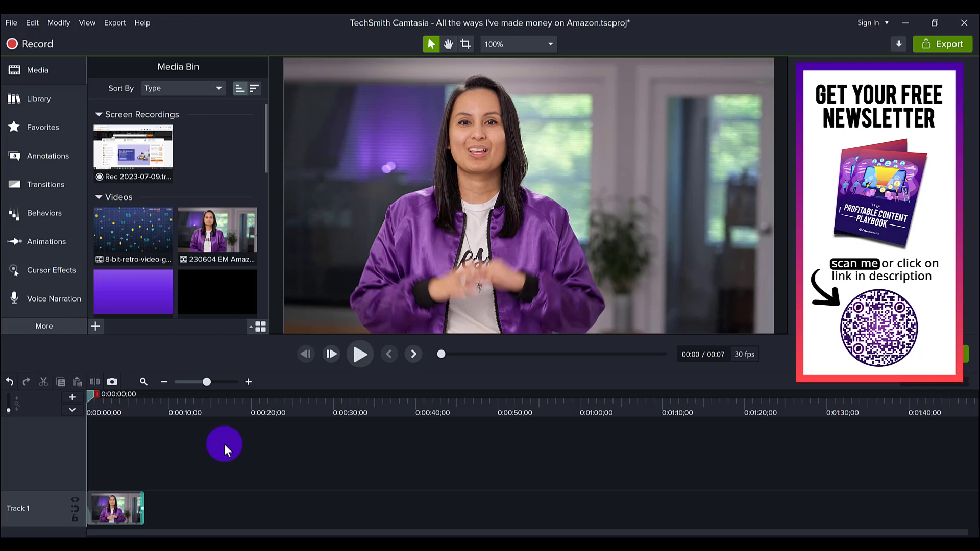
{"action": "mouse_move", "coordinate": [220, 470]}
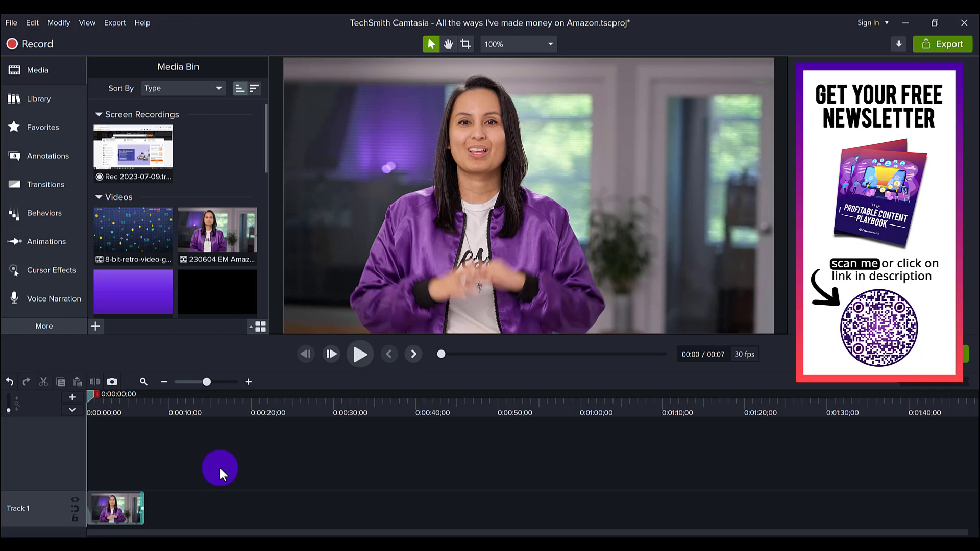
{"action": "right_click", "coordinate": [220, 468]}
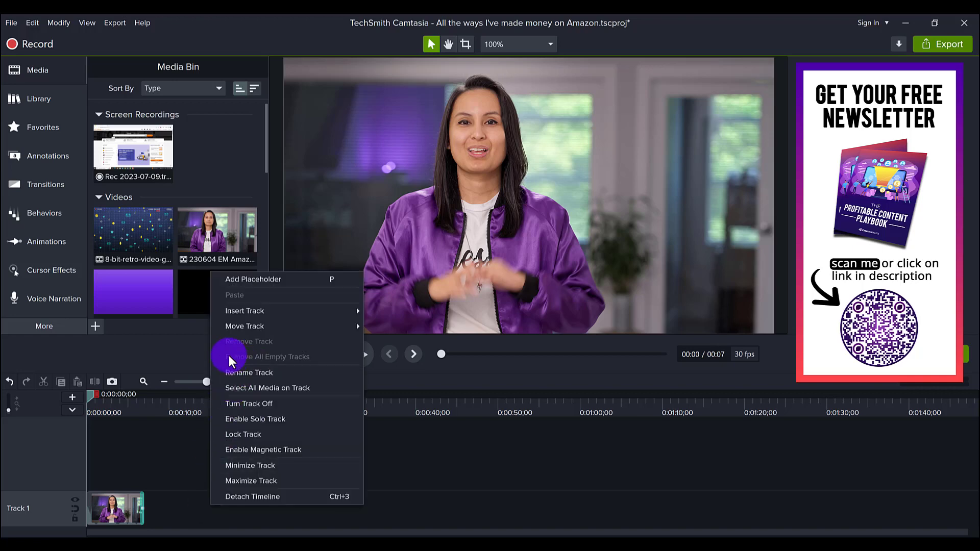